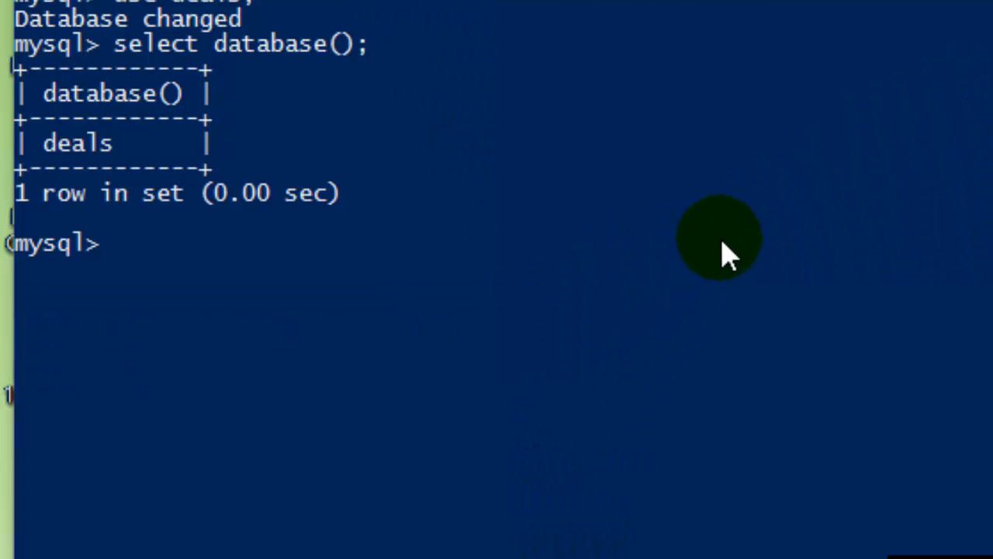
pyautogui.moveTo(664, 280)
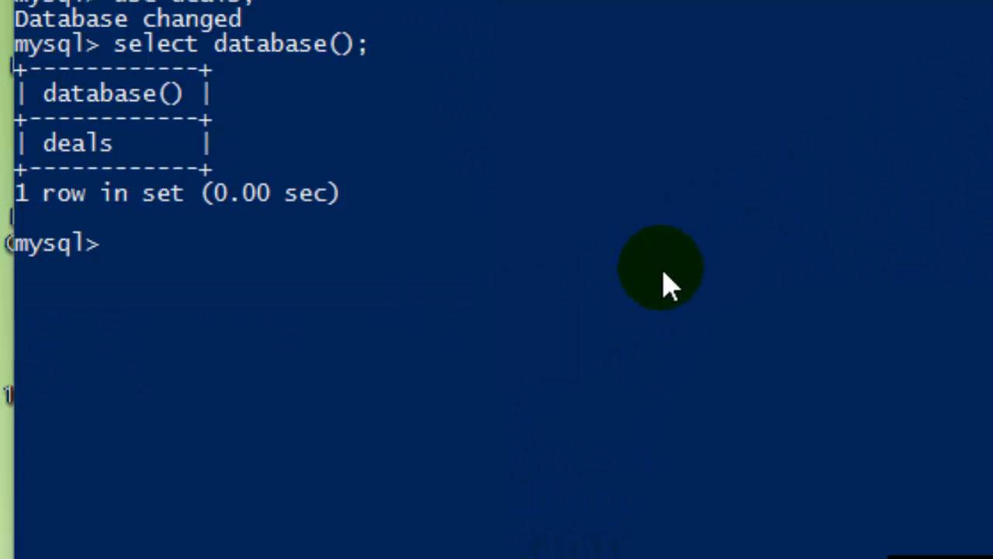
pyautogui.moveTo(628, 310)
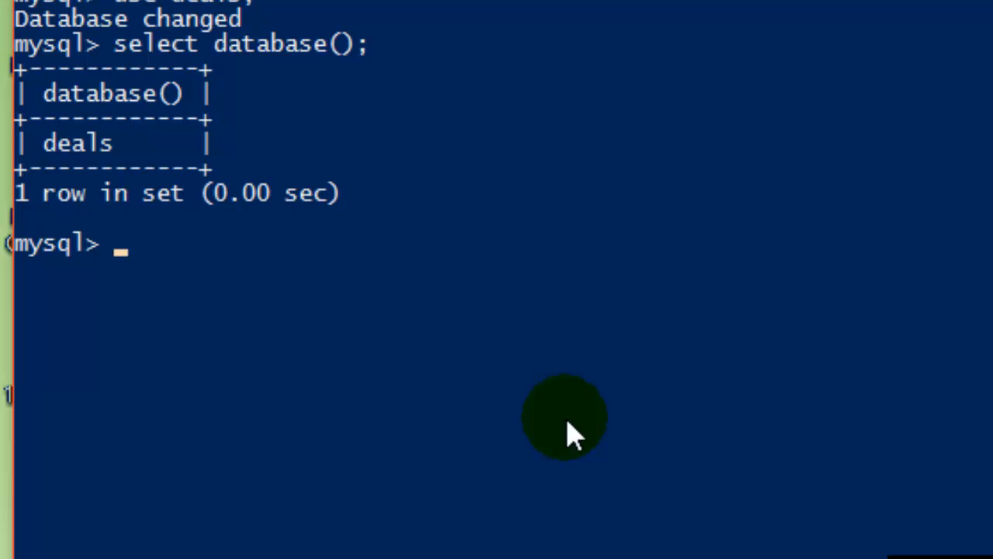
pyautogui.write('show databases;')
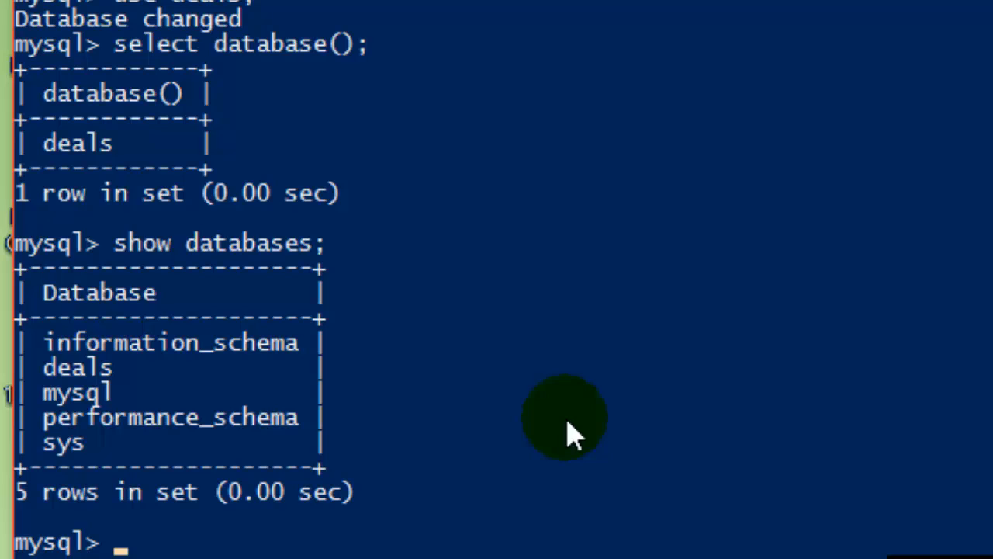
pyautogui.moveTo(168, 372)
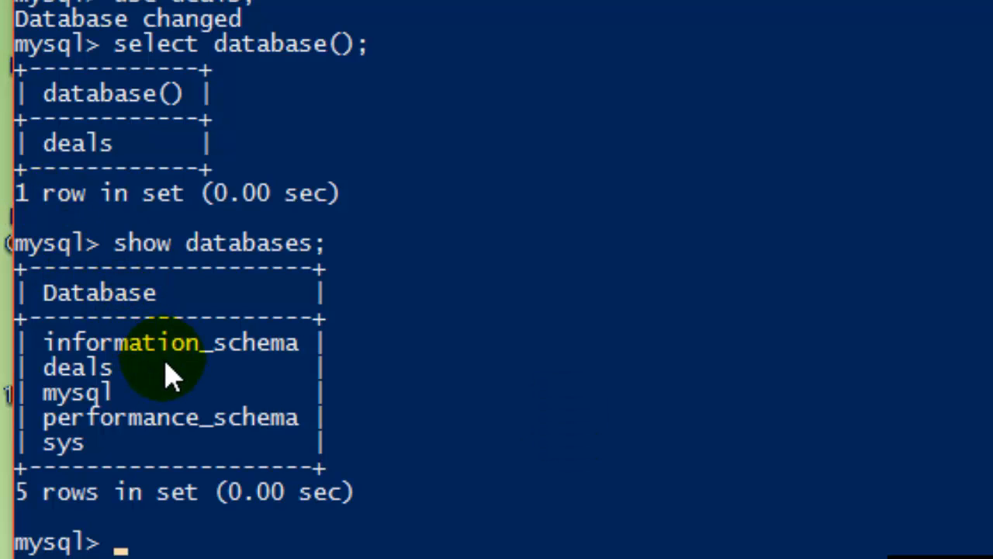
pyautogui.moveTo(292, 432)
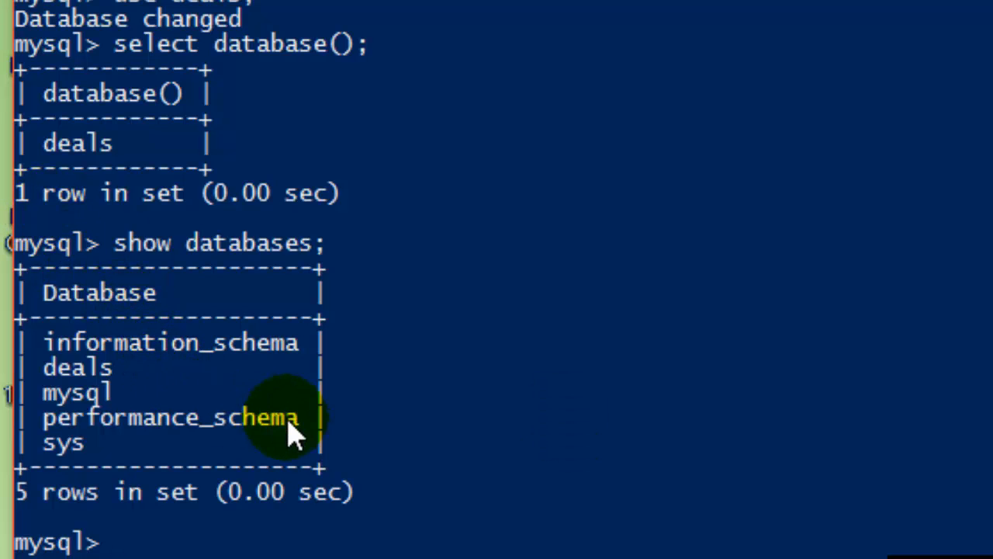
pyautogui.write('show databases;')
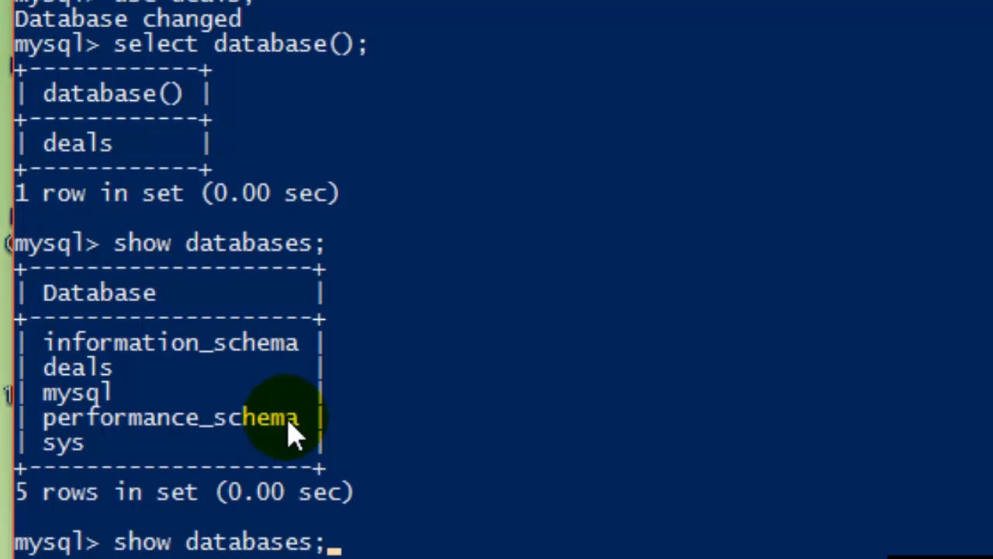
pyautogui.write('use deals;')
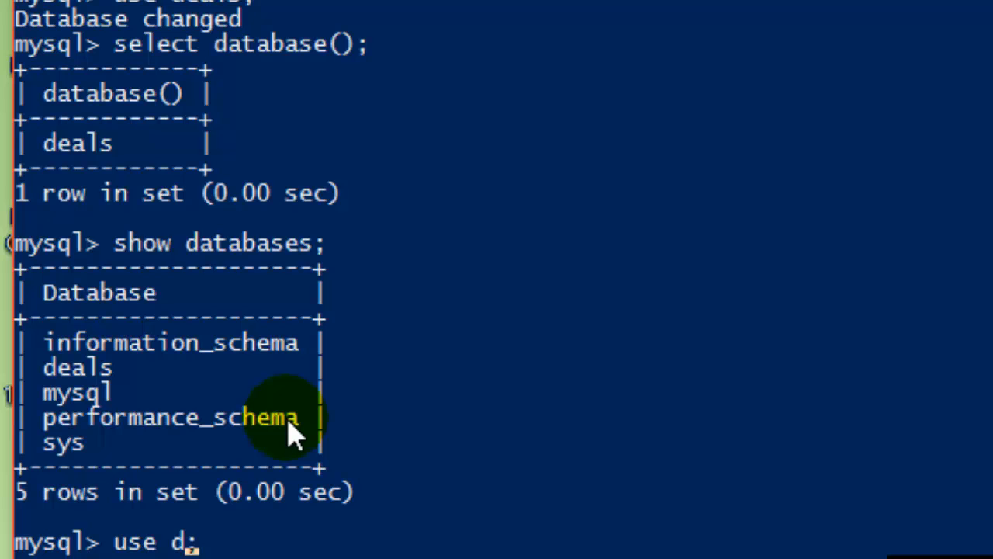
pyautogui.write('sys')
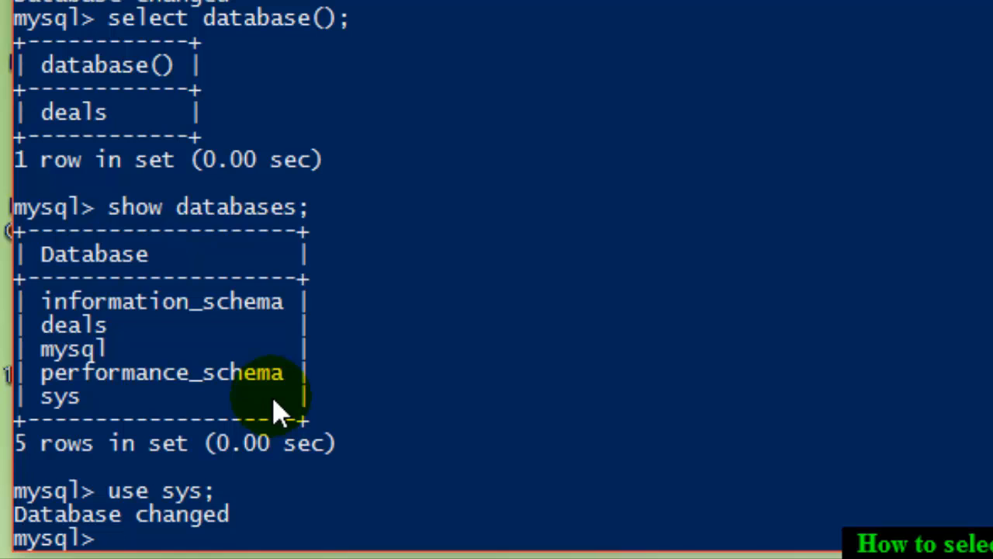
pyautogui.write('use sys;')
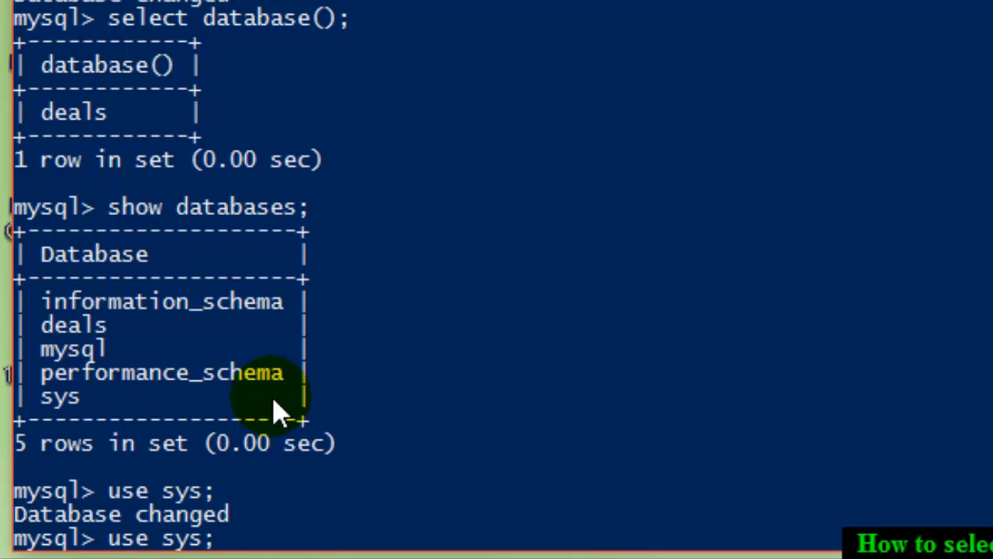
pyautogui.write('select database();')
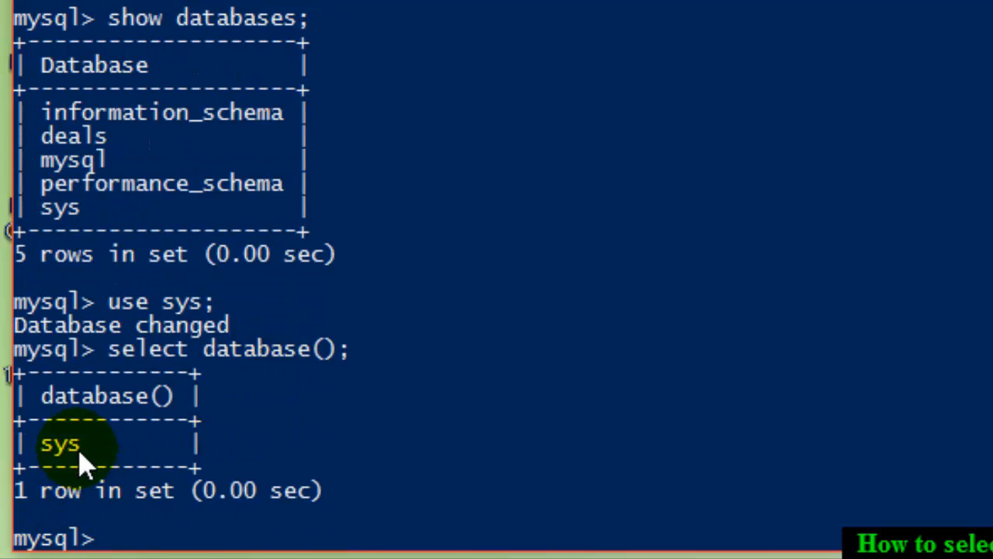
pyautogui.moveTo(271, 416)
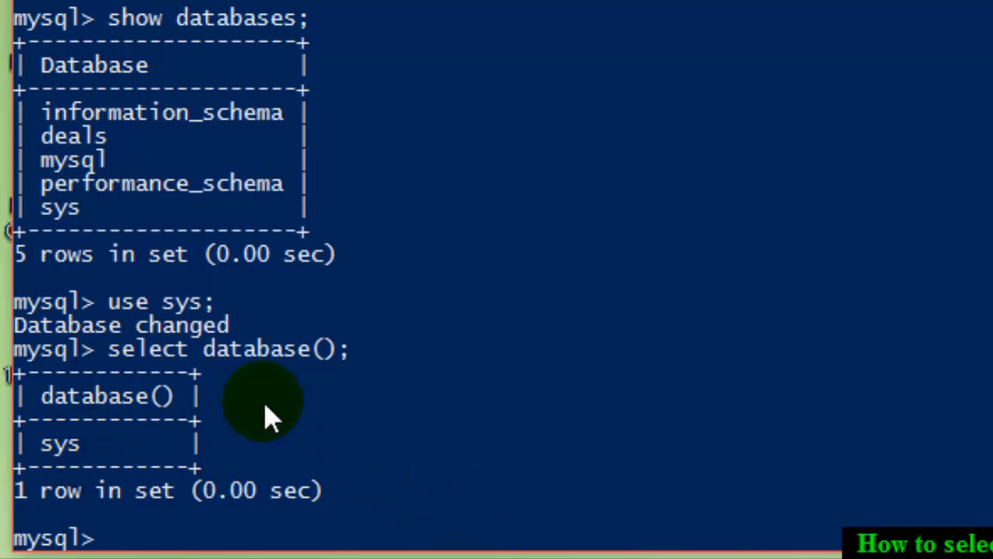
pyautogui.moveTo(556, 380)
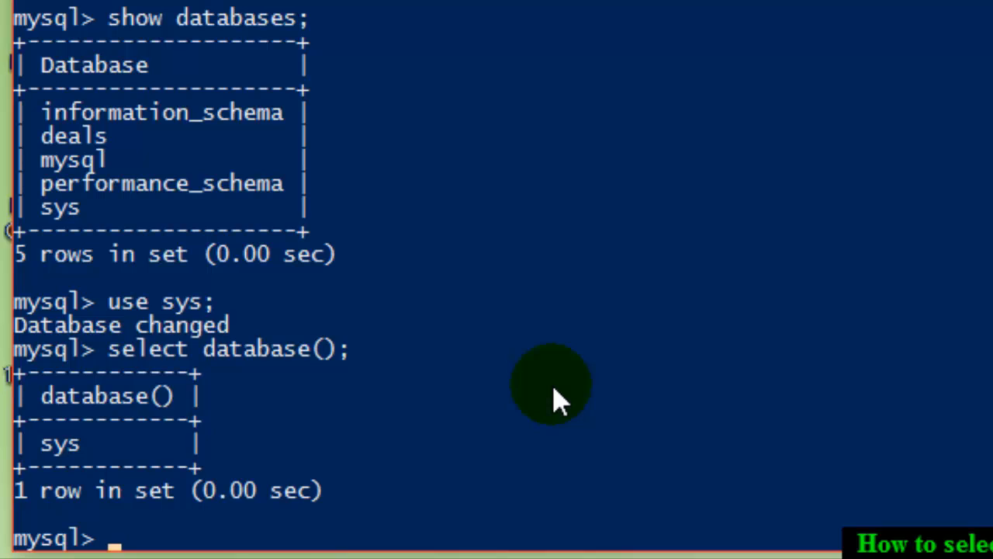
pyautogui.moveTo(985, 321)
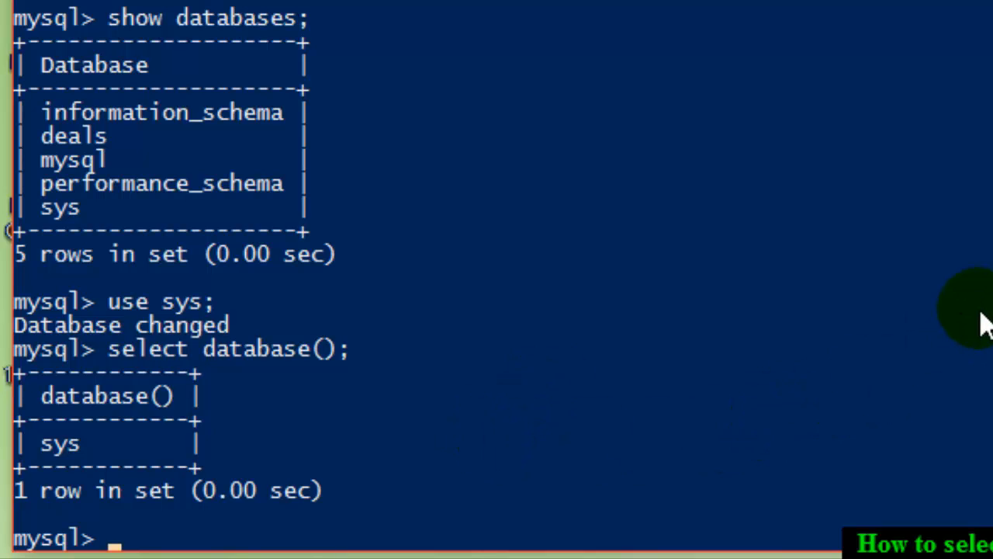